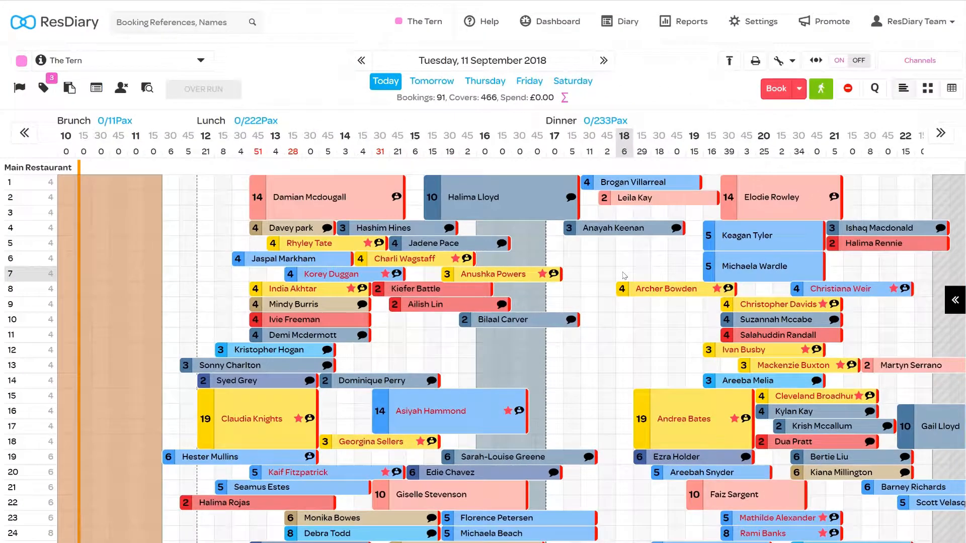
{"action": "mouse_move", "coordinate": [615, 274]}
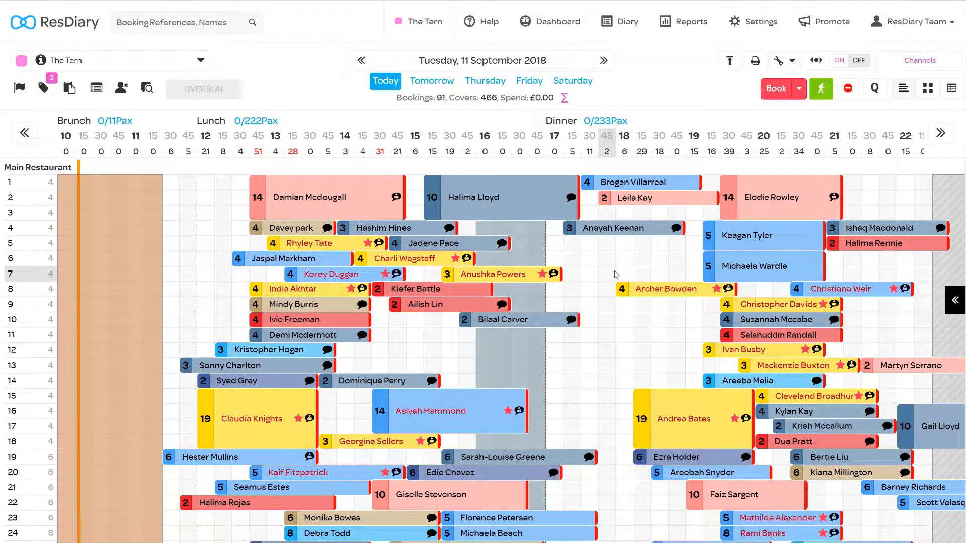
Open venue Settings and bring up the Tables list under Table Management
{"action": "left_click", "coordinate": [765, 21]}
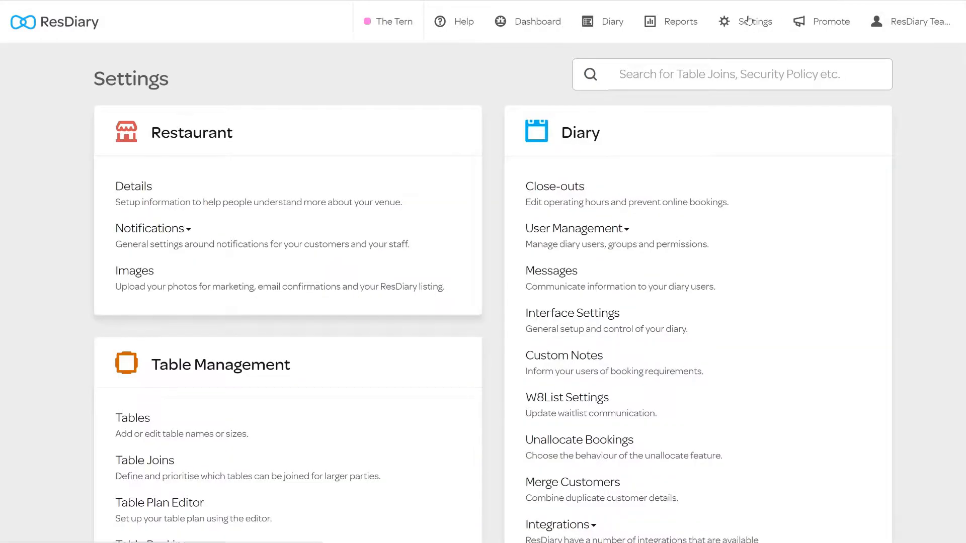
{"action": "scroll", "scroll_direction": "down", "scroll_amount": 3}
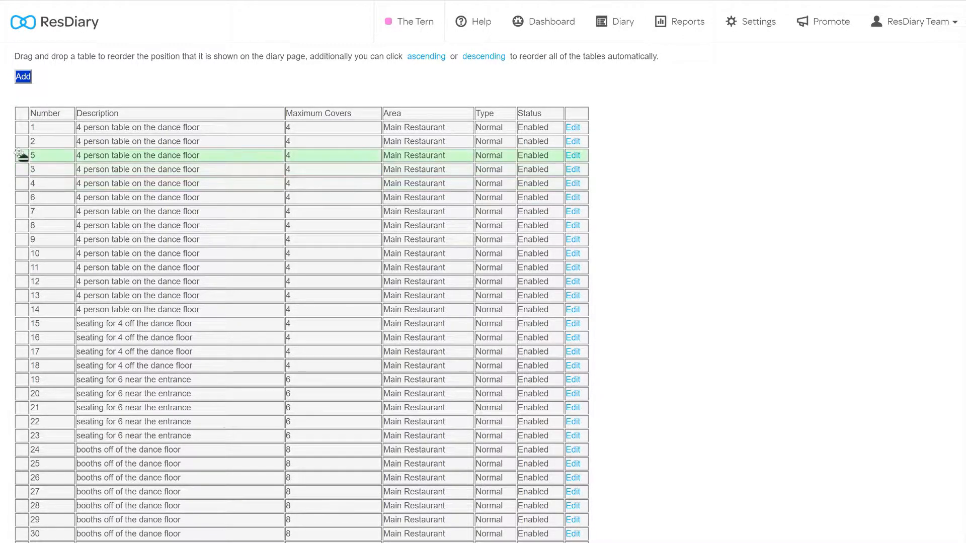
Drag table 5 to second place, then sort all tables ascending from 1 to 30
{"action": "left_click_drag", "start_coordinate": [25, 156], "coordinate": [25, 140]}
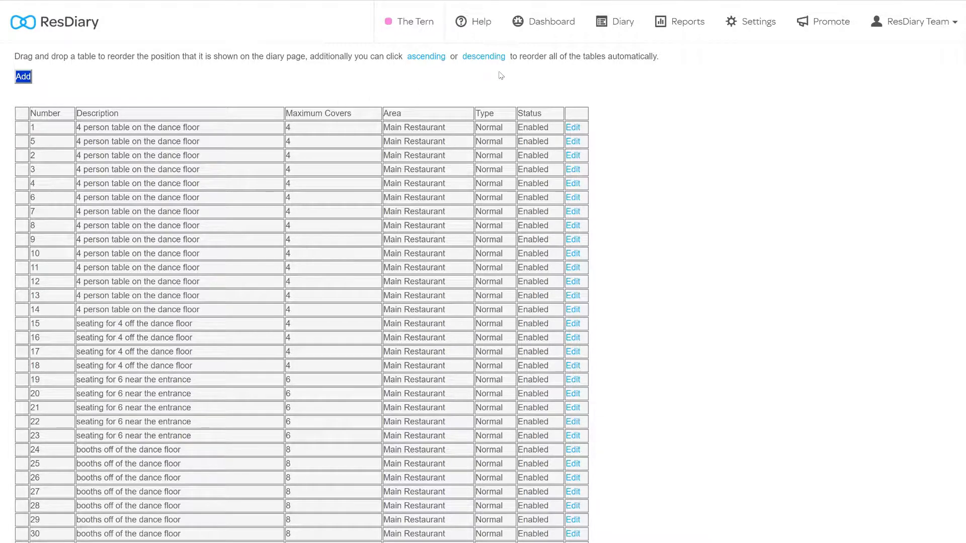
{"action": "left_click", "coordinate": [426, 56]}
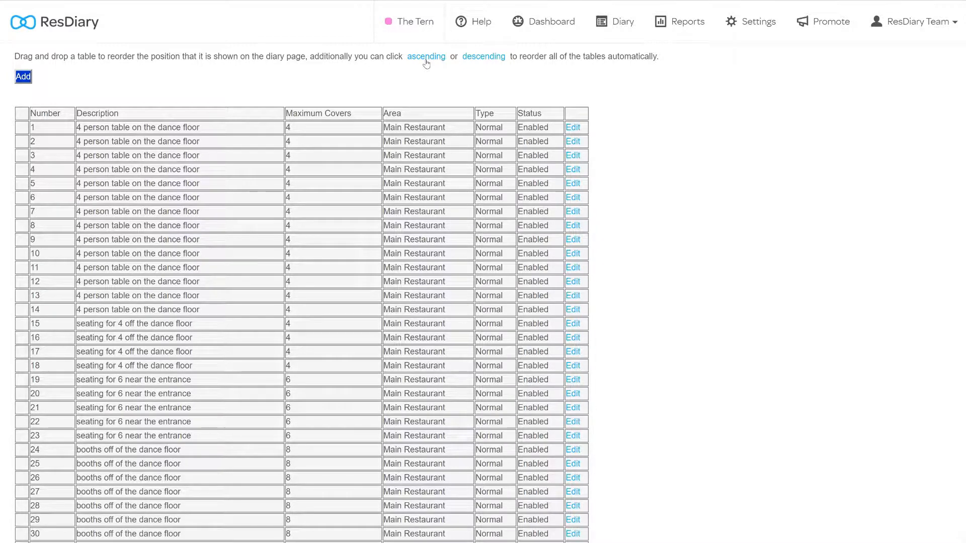
{"action": "scroll", "scroll_direction": "down", "scroll_amount": 3}
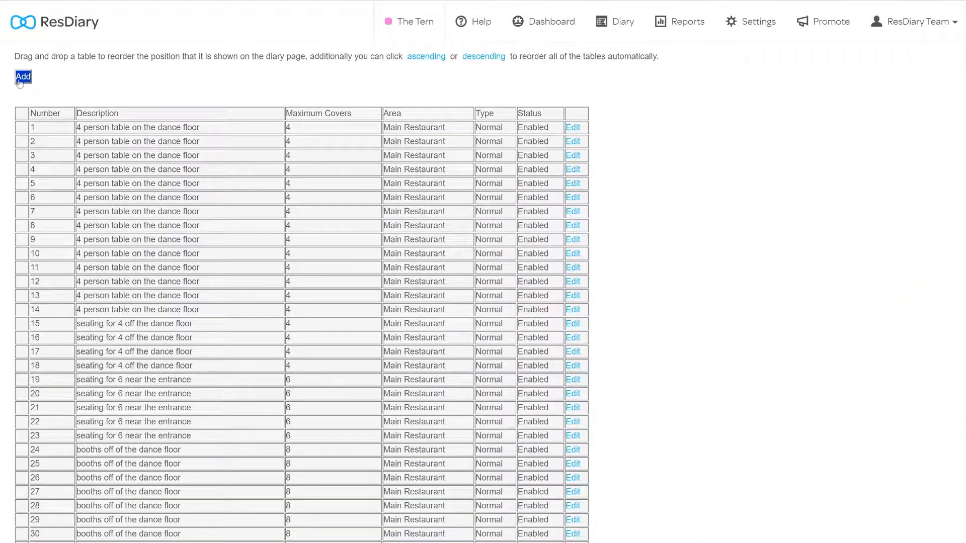
Add Enabled table 54, '4 person table on the dance floor', 4 covers, Main Restaurant, and save
{"action": "left_click", "coordinate": [23, 76]}
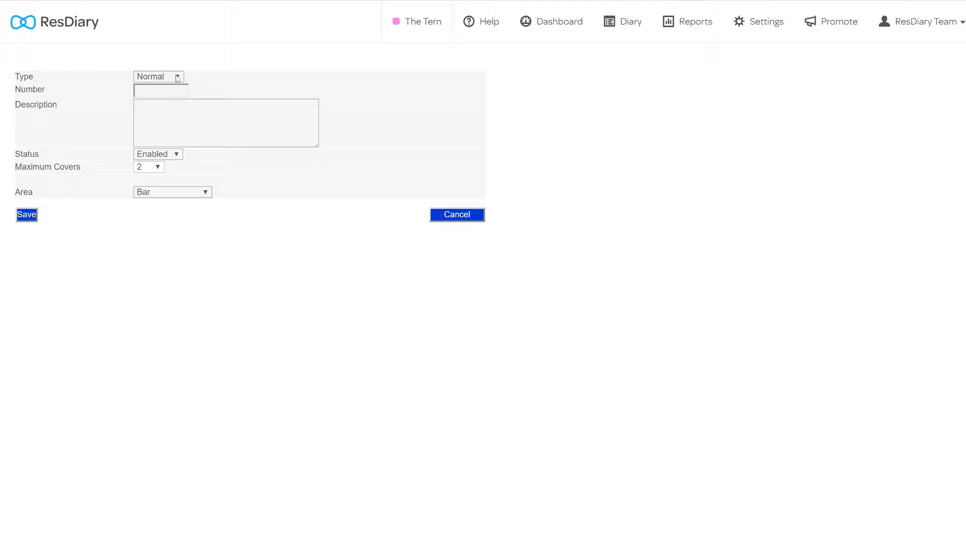
{"action": "left_click", "coordinate": [174, 76]}
{"action": "type", "text": "5"}
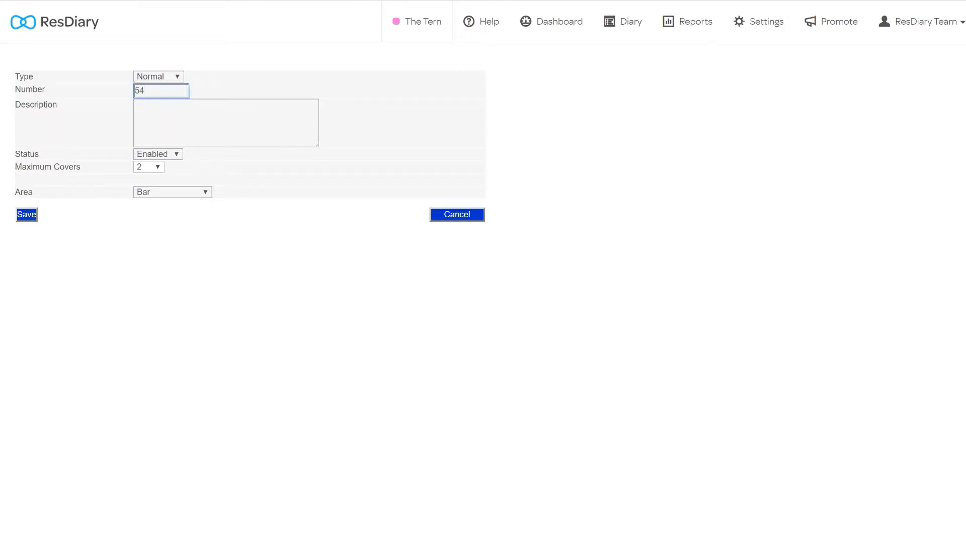
{"action": "type", "text": "4 person table on the"}
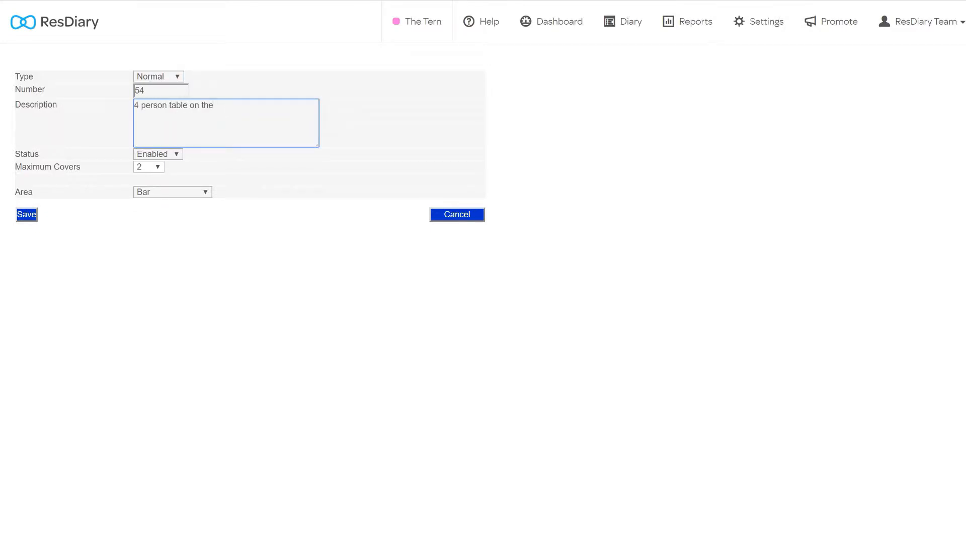
{"action": "left_click", "coordinate": [158, 154]}
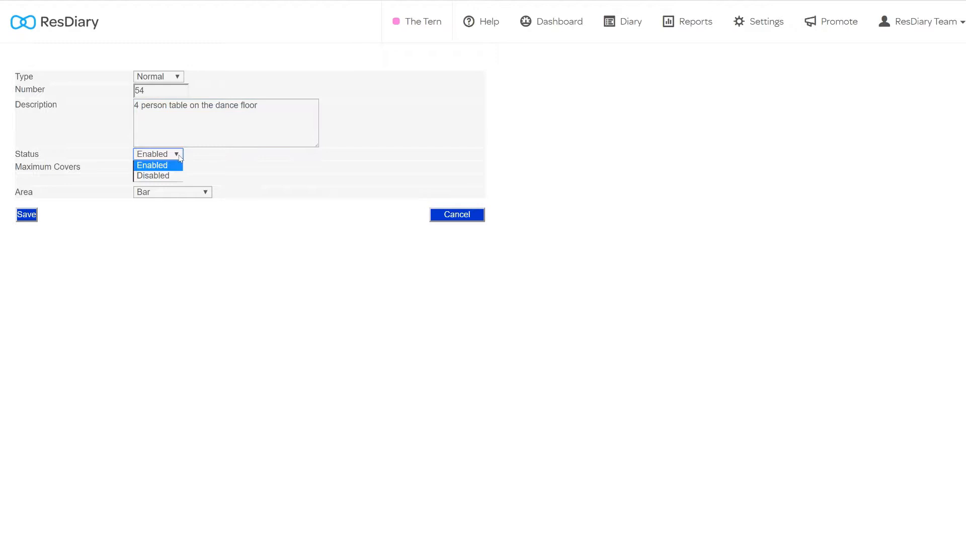
{"action": "left_click", "coordinate": [152, 165]}
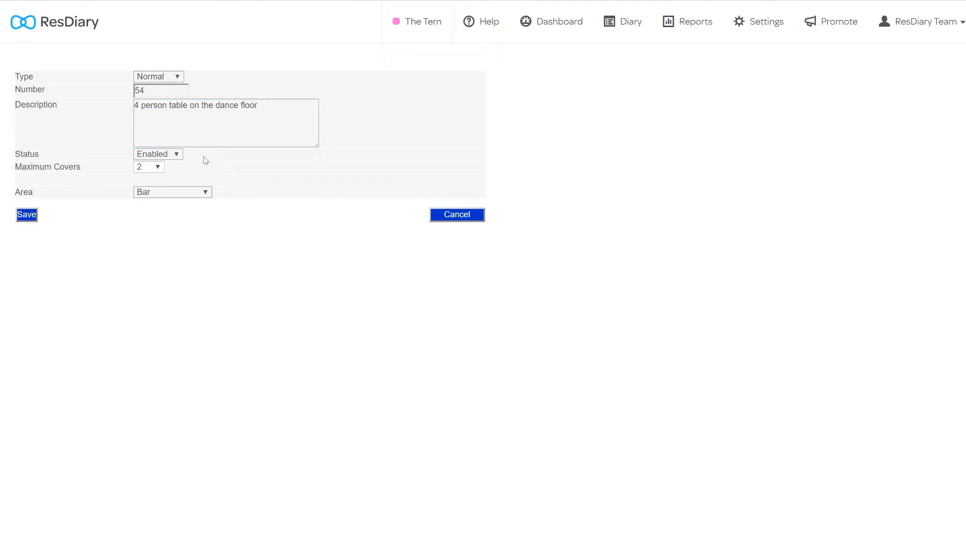
{"action": "left_click", "coordinate": [151, 166]}
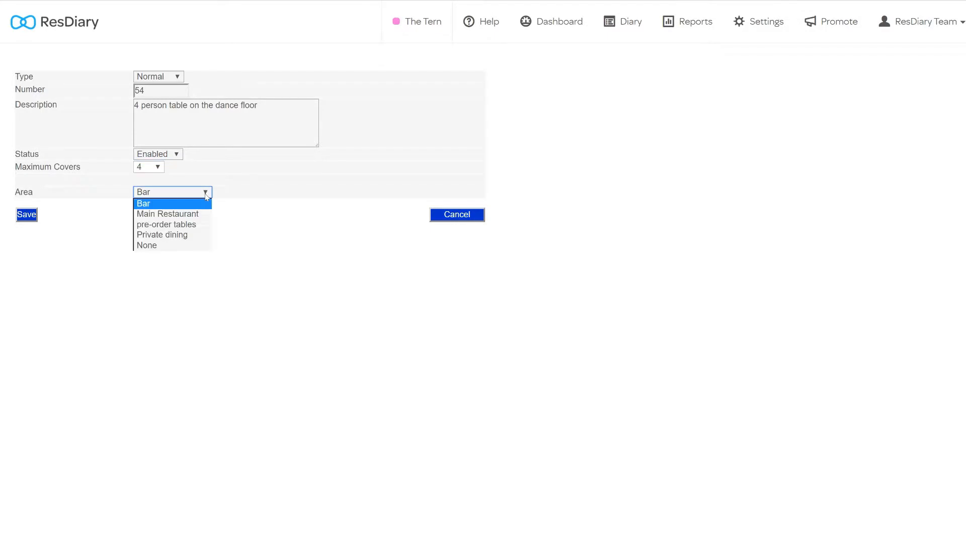
{"action": "left_click", "coordinate": [167, 213]}
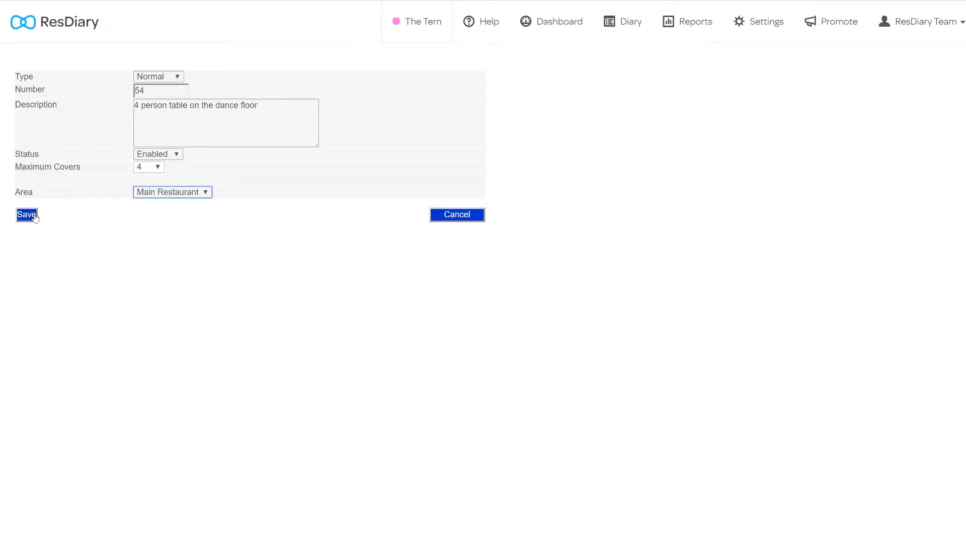
{"action": "left_click", "coordinate": [25, 214]}
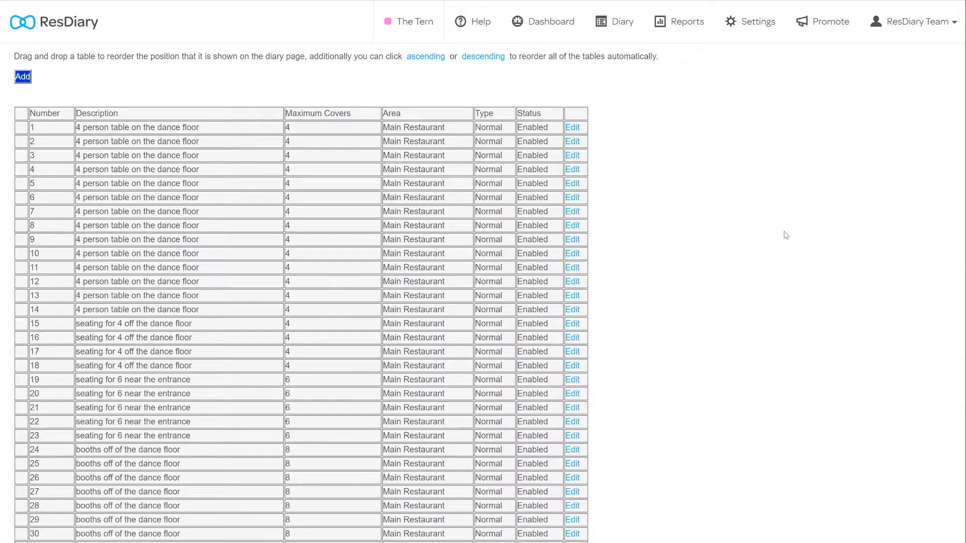
{"action": "mouse_move", "coordinate": [772, 235]}
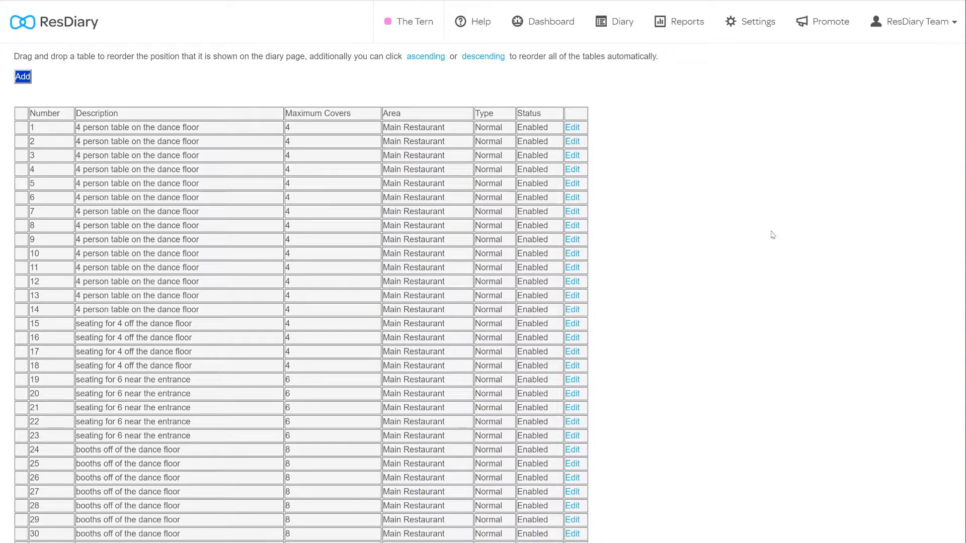
Open table 1's edit form from its row in the tables list
{"action": "left_click", "coordinate": [572, 127]}
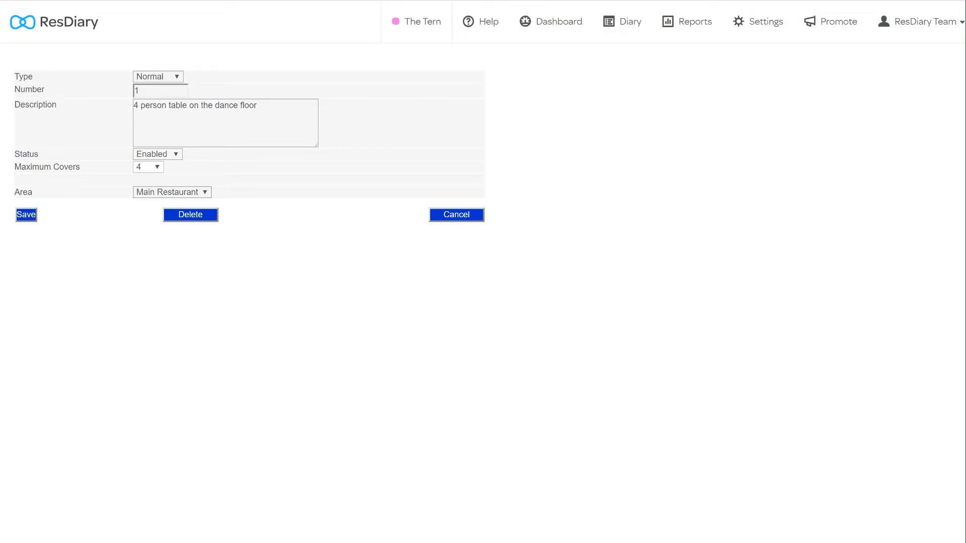
Change table 1's Status to Disabled, then go to the booking diary
{"action": "left_click", "coordinate": [157, 153]}
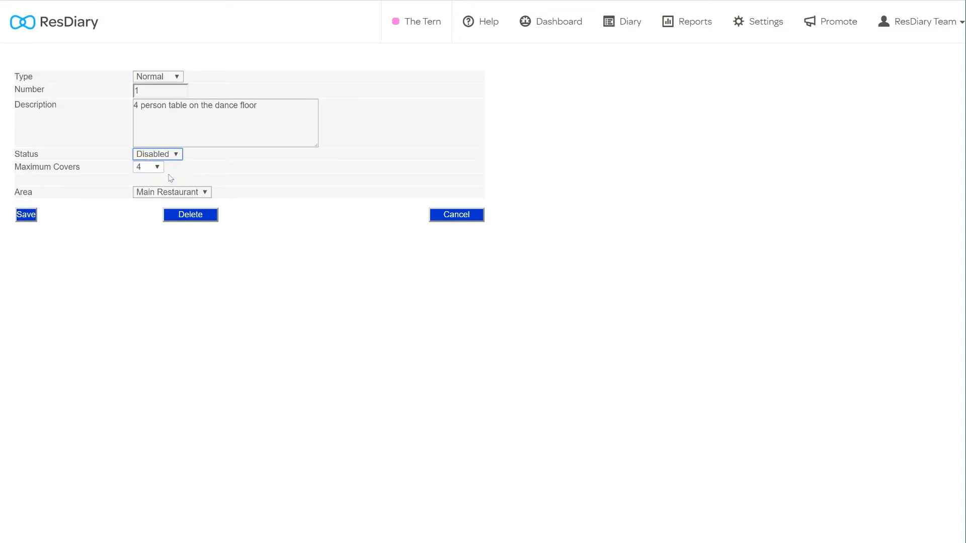
{"action": "mouse_move", "coordinate": [246, 212]}
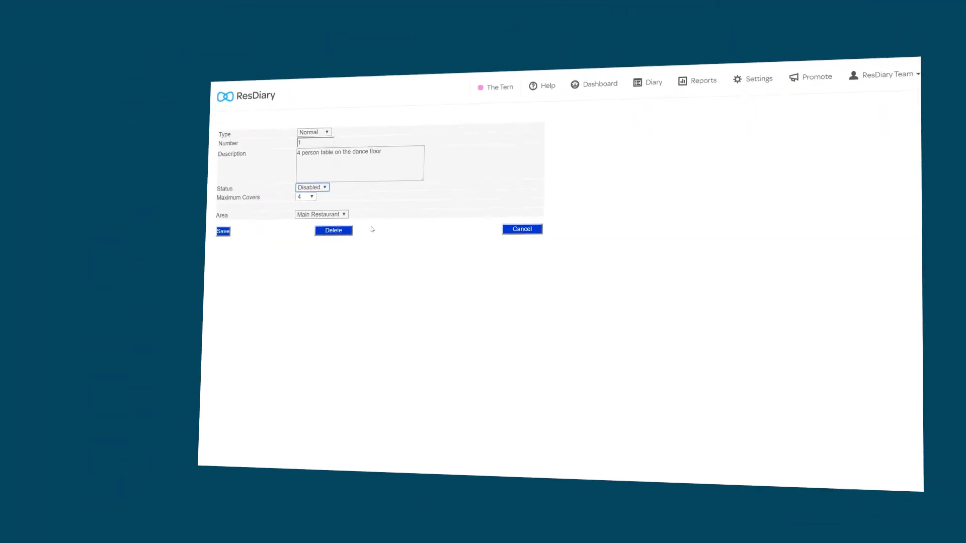
{"action": "left_click", "coordinate": [484, 21]}
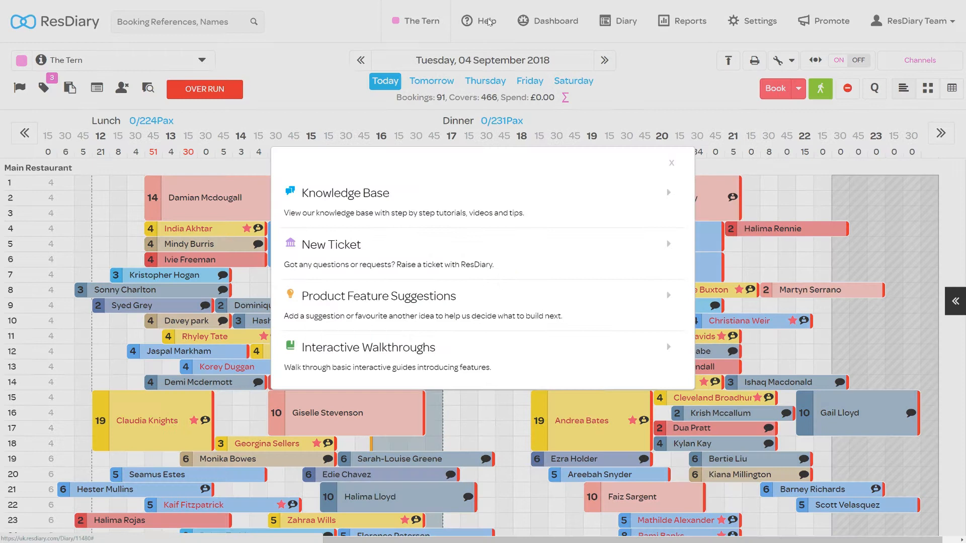